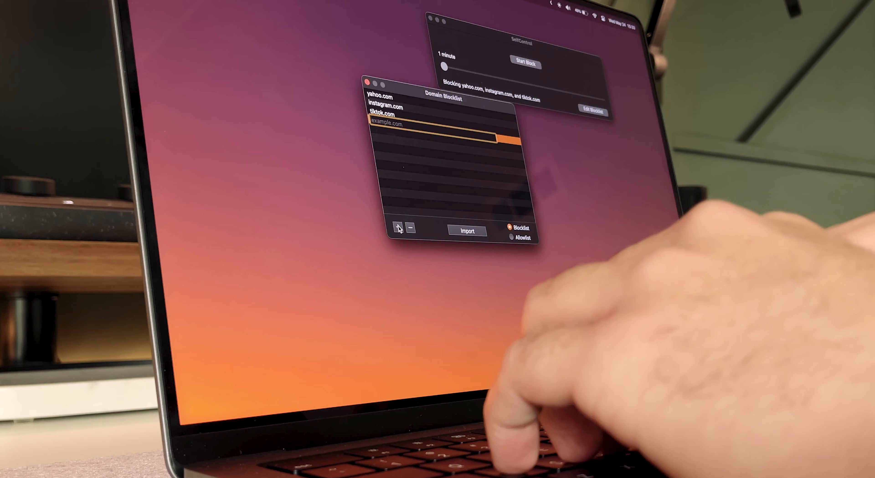
{"action": "type", "text": "theverge.co"}
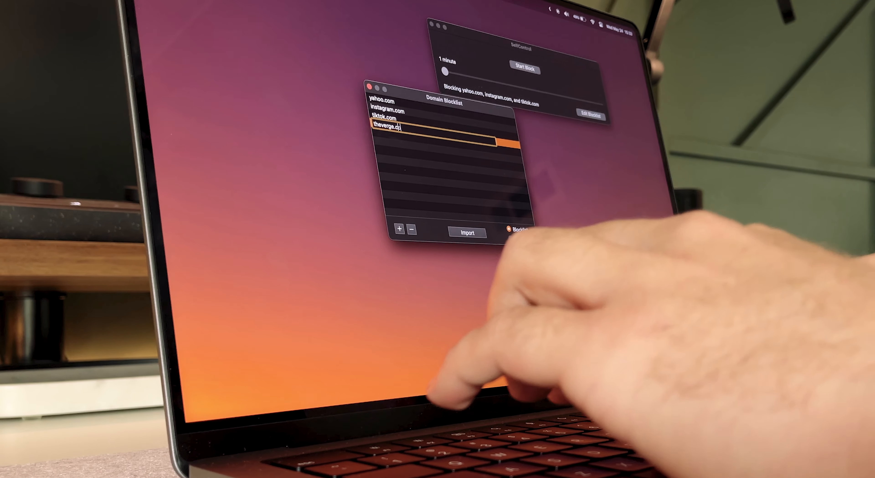